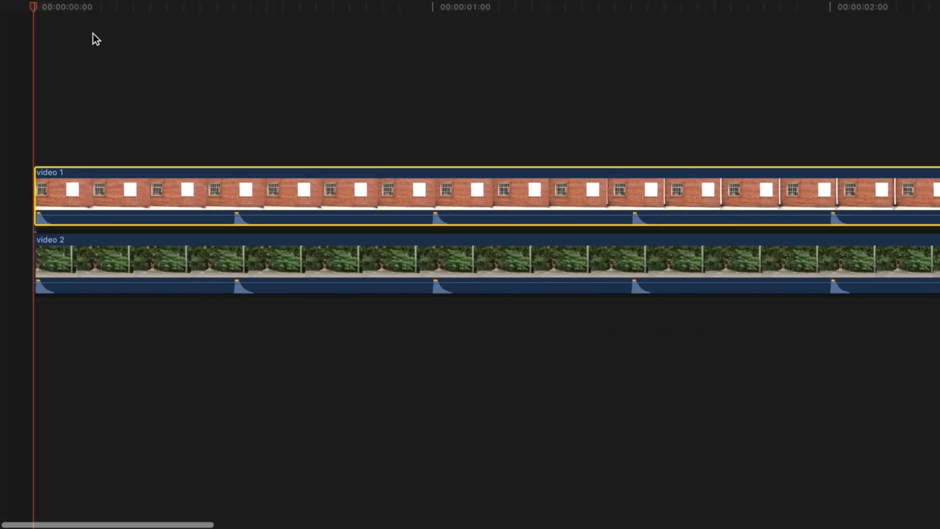
# - Lower the brick wall clip's opacity to about 36% and scrub to preview the foliage behind
pyautogui.click(532, 9)
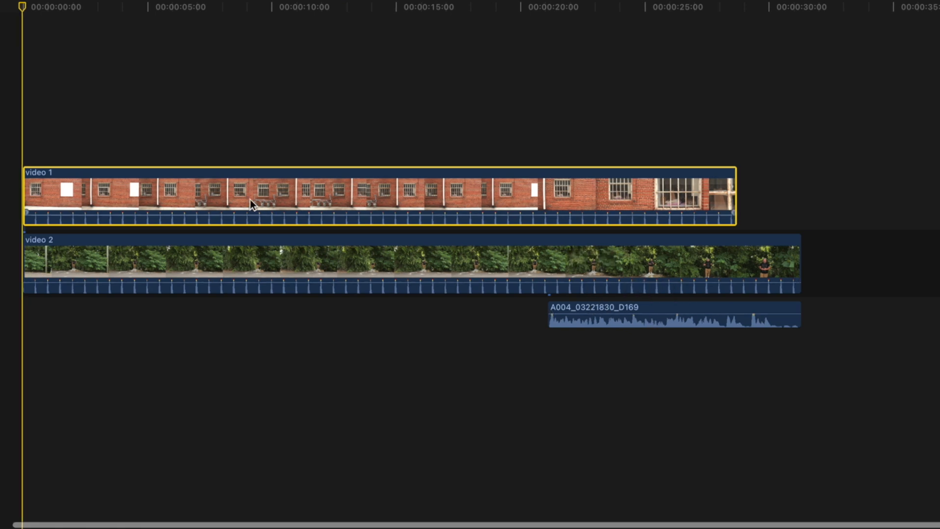
pyautogui.moveTo(252, 205); pyautogui.dragTo(377, 213)
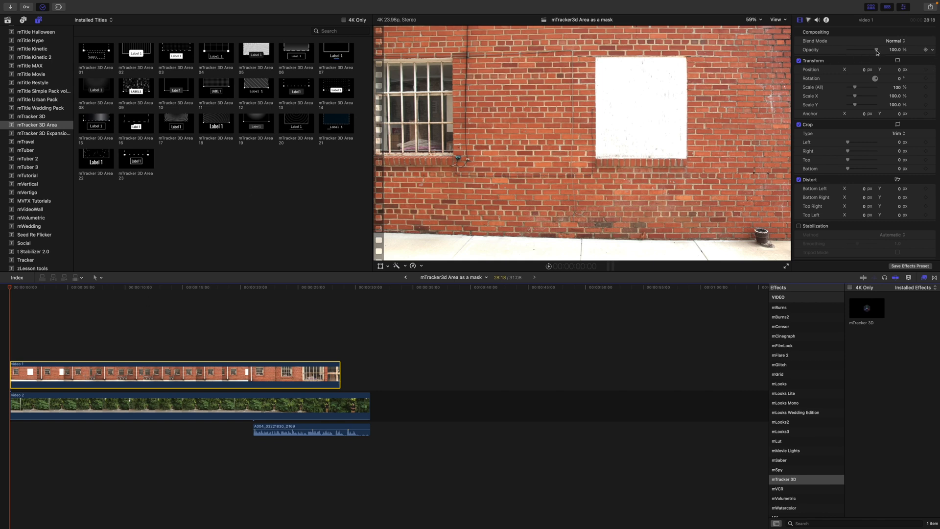
pyautogui.moveTo(867, 50); pyautogui.dragTo(855, 50)
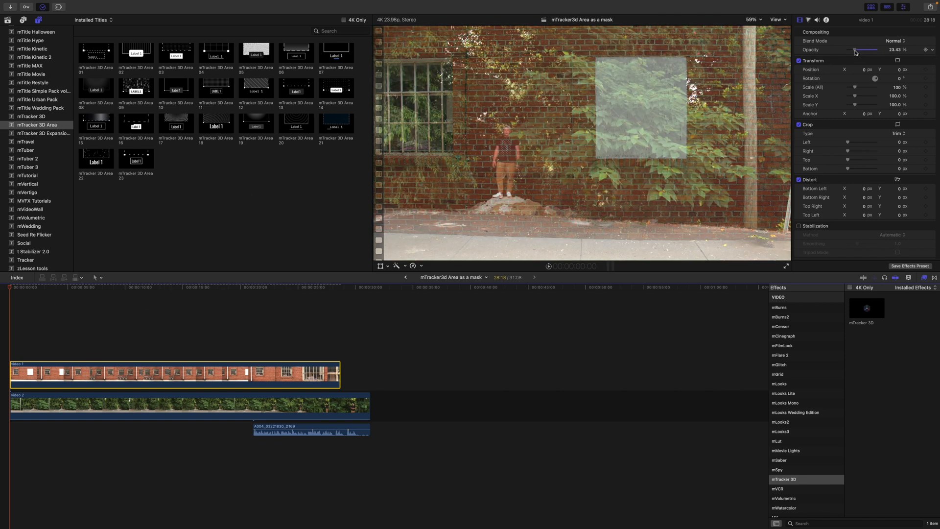
pyautogui.moveTo(863, 50); pyautogui.dragTo(868, 50)
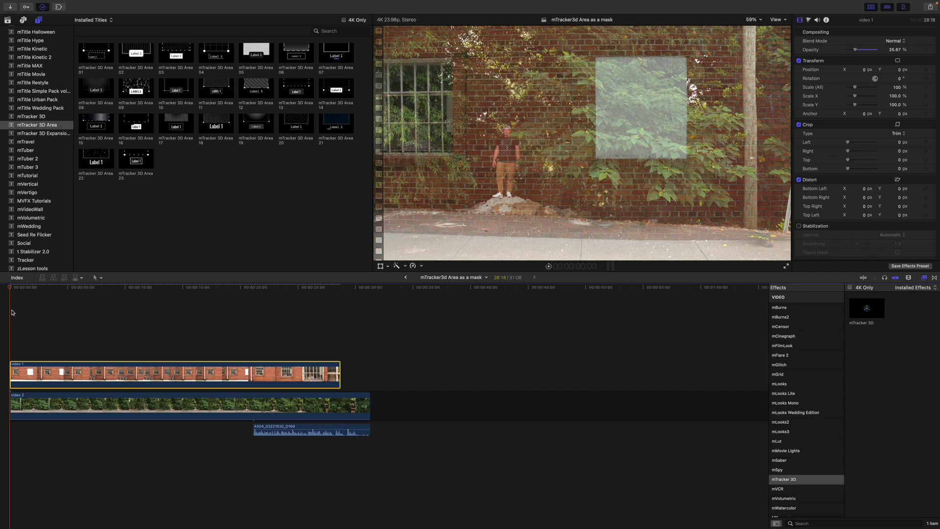
pyautogui.click(55, 294)
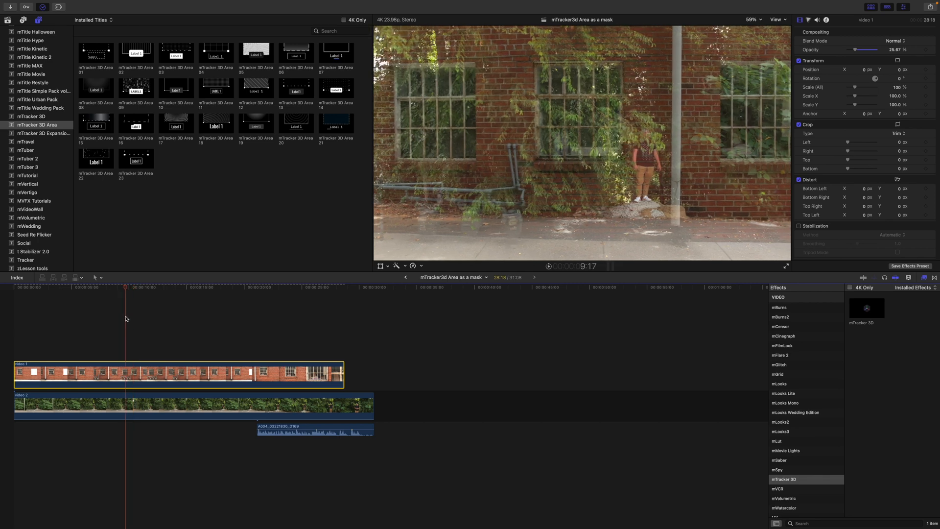
pyautogui.click(85, 288)
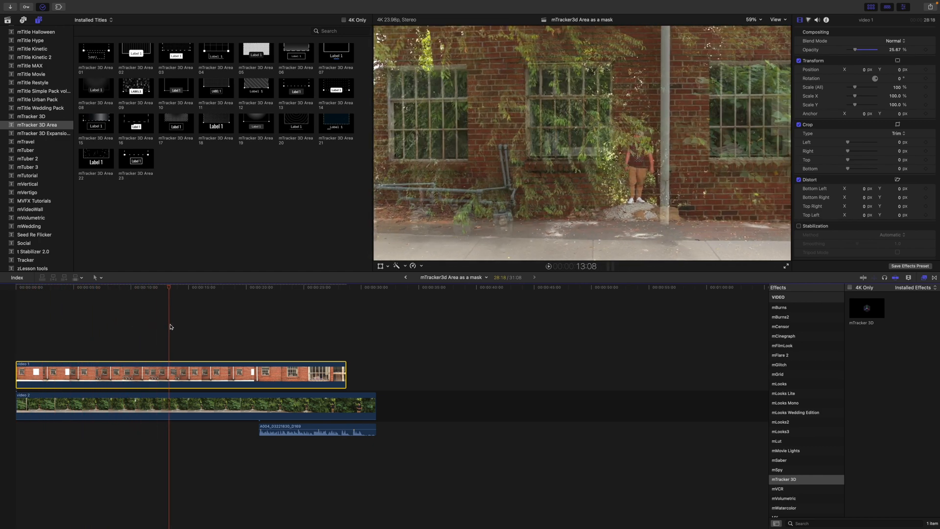
pyautogui.click(259, 294)
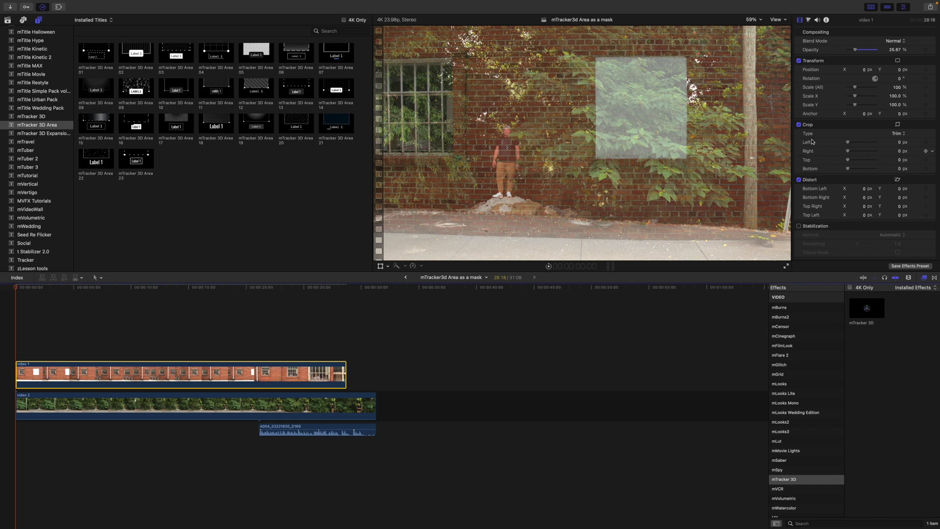
# - Restore the wall to 100% opacity and grade highlights to 12% and midtones to -74%
pyautogui.moveTo(847, 50); pyautogui.dragTo(886, 50)
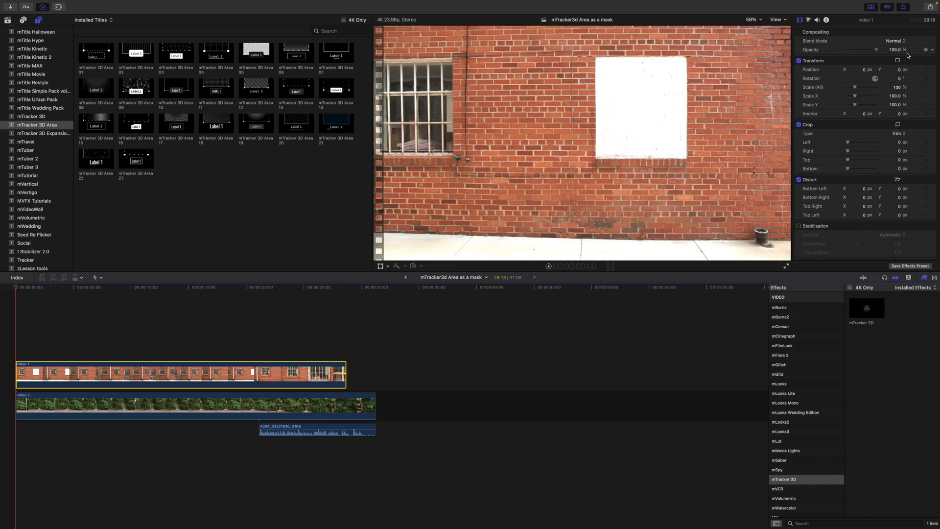
pyautogui.moveTo(867, 316)
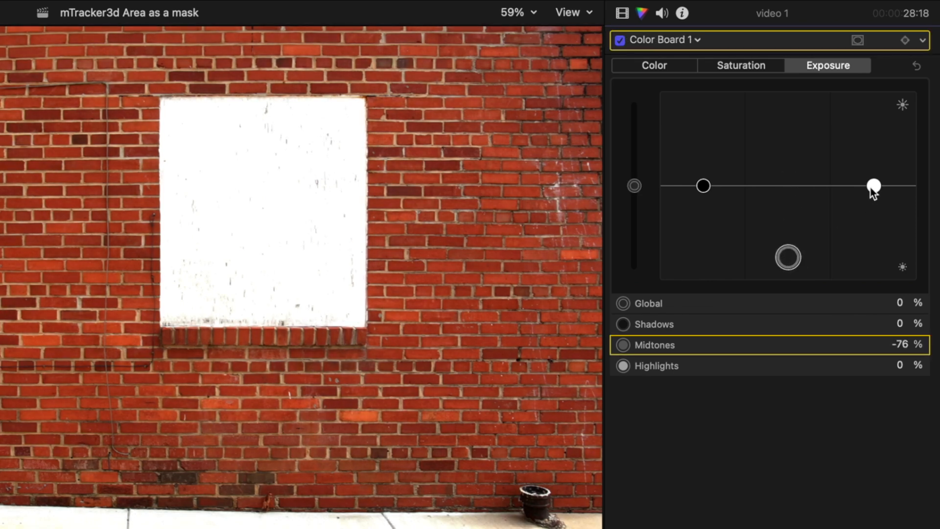
pyautogui.moveTo(874, 185); pyautogui.dragTo(873, 173)
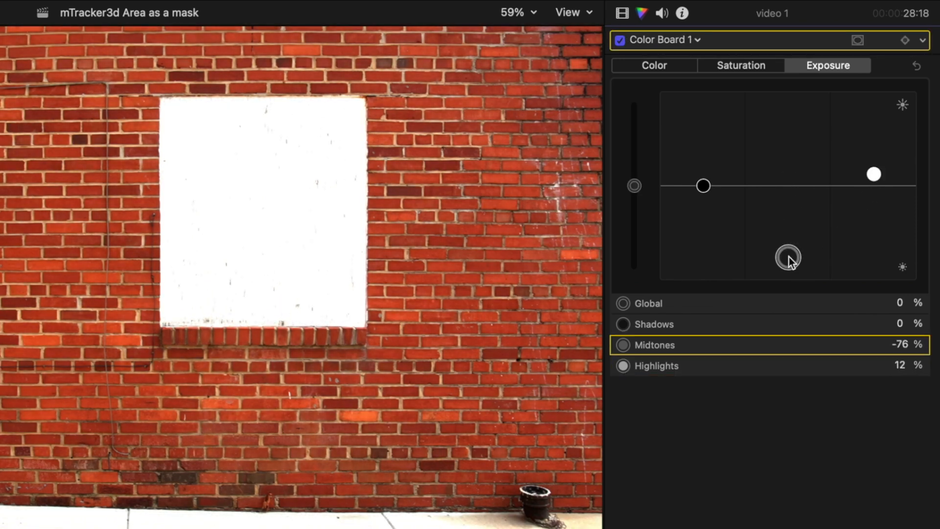
pyautogui.moveTo(788, 256); pyautogui.dragTo(788, 254)
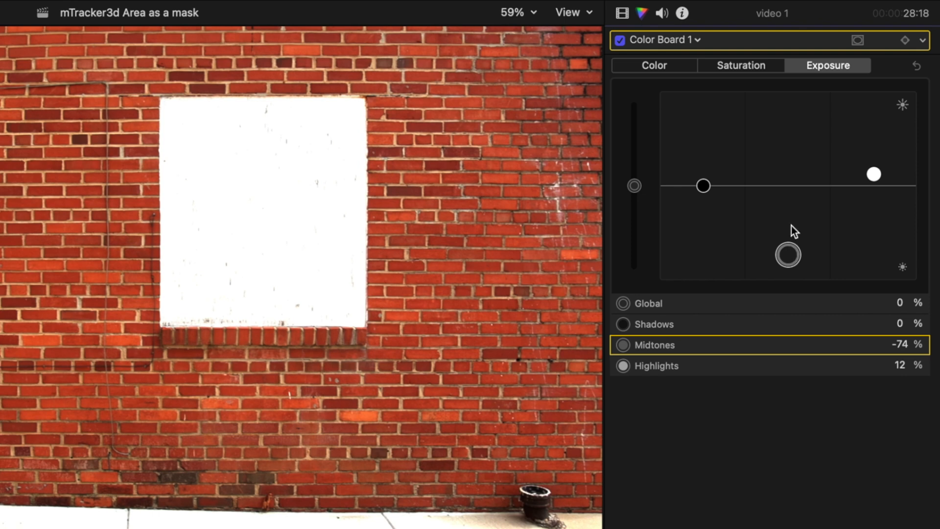
pyautogui.click(622, 12)
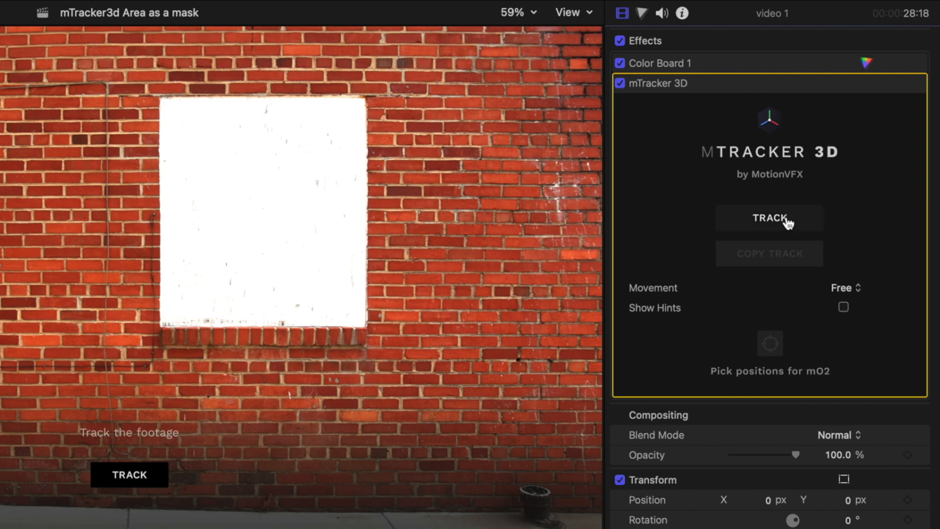
# - Run mTracker 3D tracking on the brick wall clip until calibration and tracking complete
pyautogui.click(769, 217)
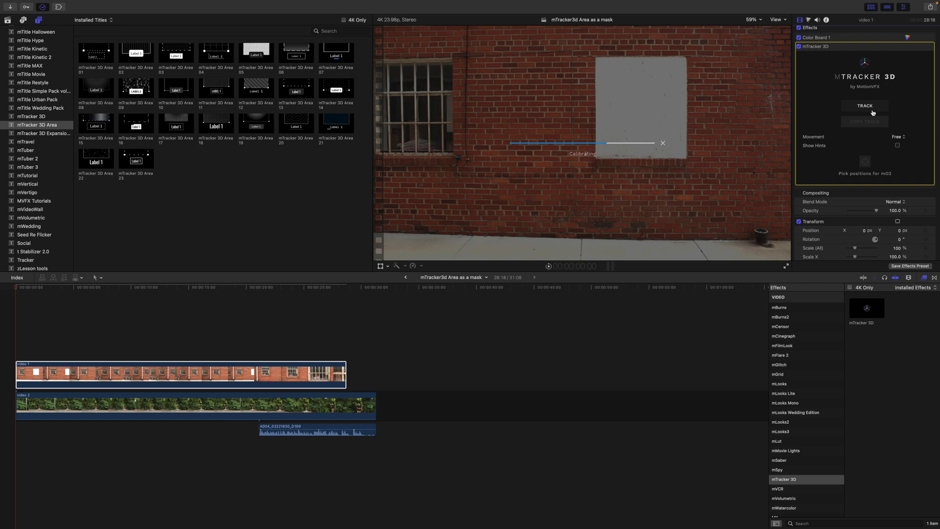
pyautogui.click(864, 105)
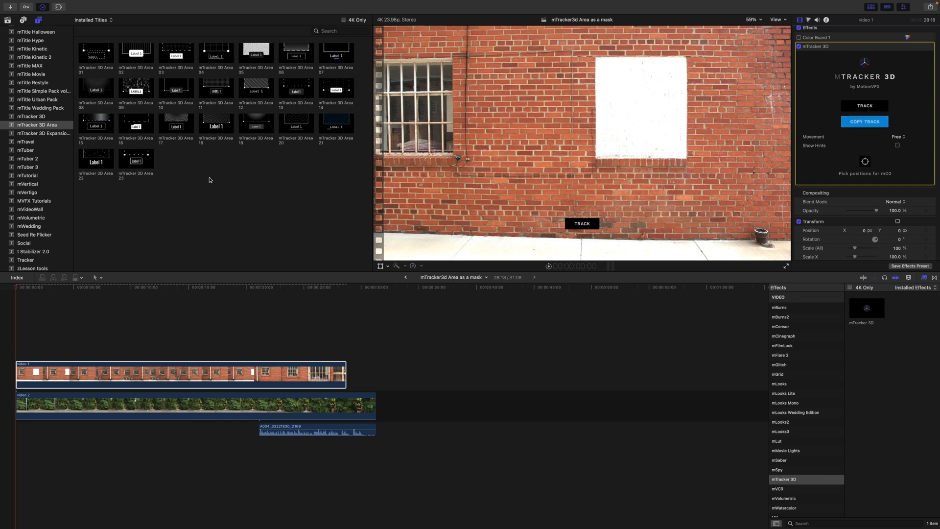
pyautogui.click(36, 125)
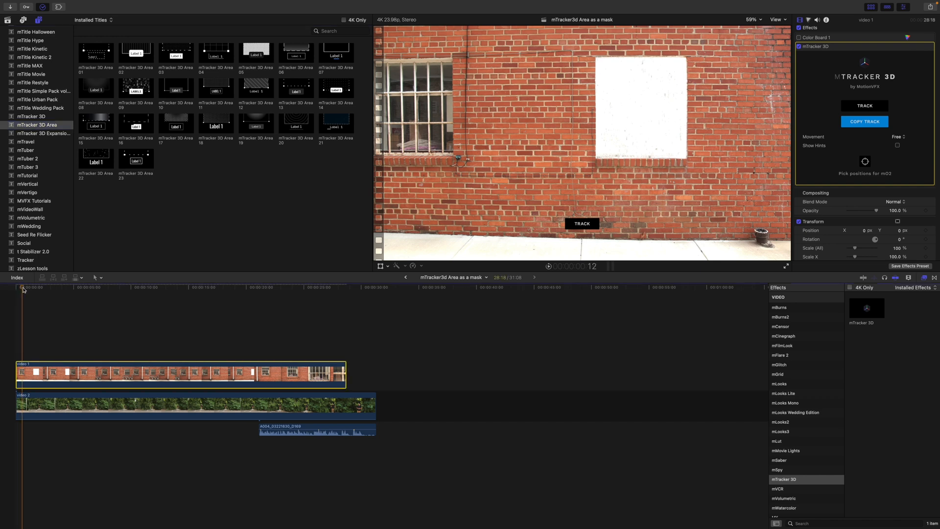
# - Place the mTracker 3D Area 19 title above video 1, stretched to the wall clip's length
pyautogui.click(74, 288)
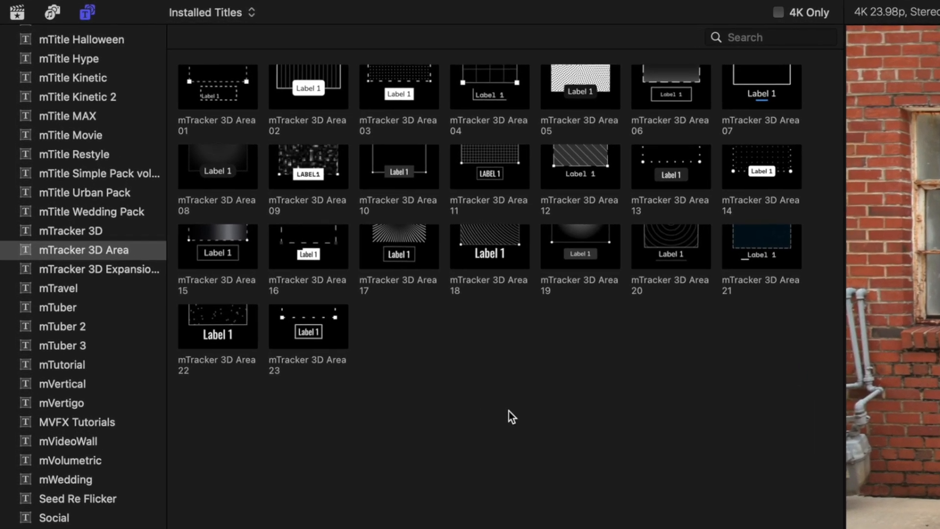
pyautogui.moveTo(507, 343)
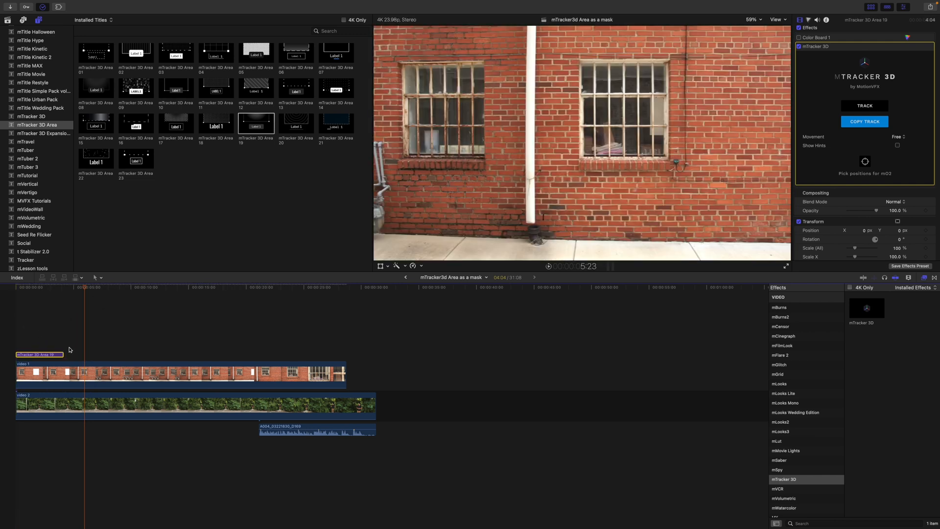
pyautogui.moveTo(84, 353); pyautogui.dragTo(204, 353)
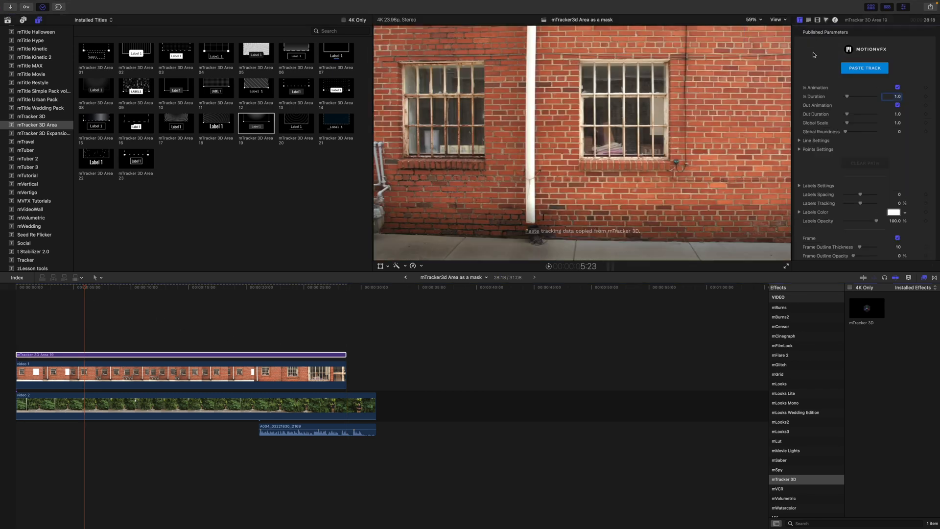
# - Paste the track and pin a four-point shape to the right window's corners, refining at 200% zoom
pyautogui.click(865, 68)
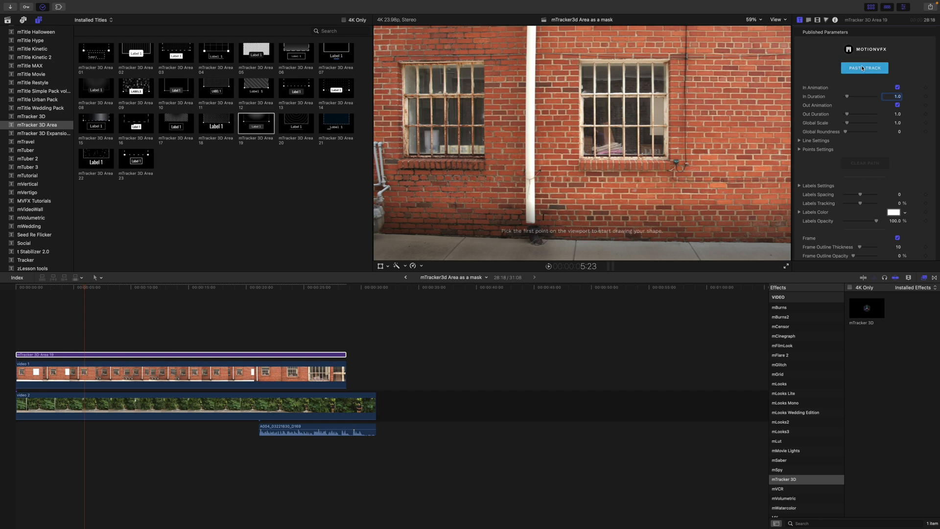
pyautogui.click(864, 68)
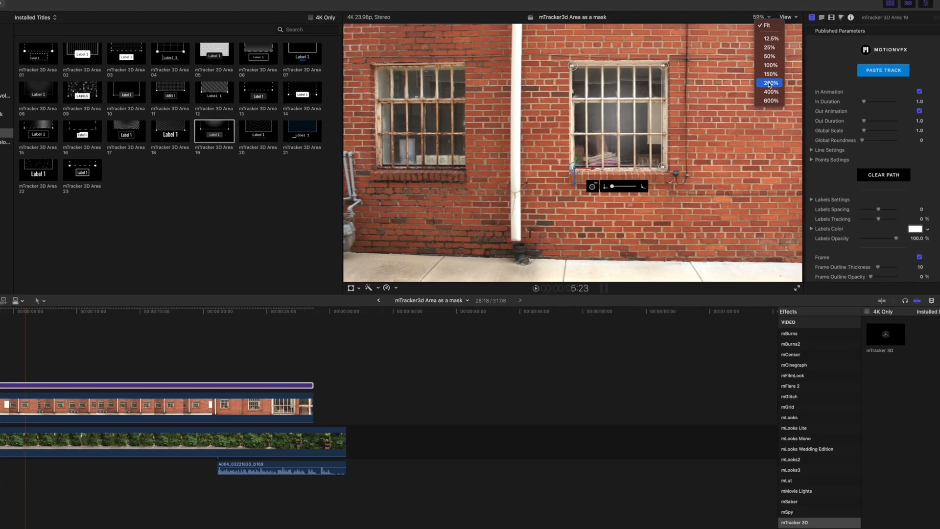
pyautogui.click(770, 91)
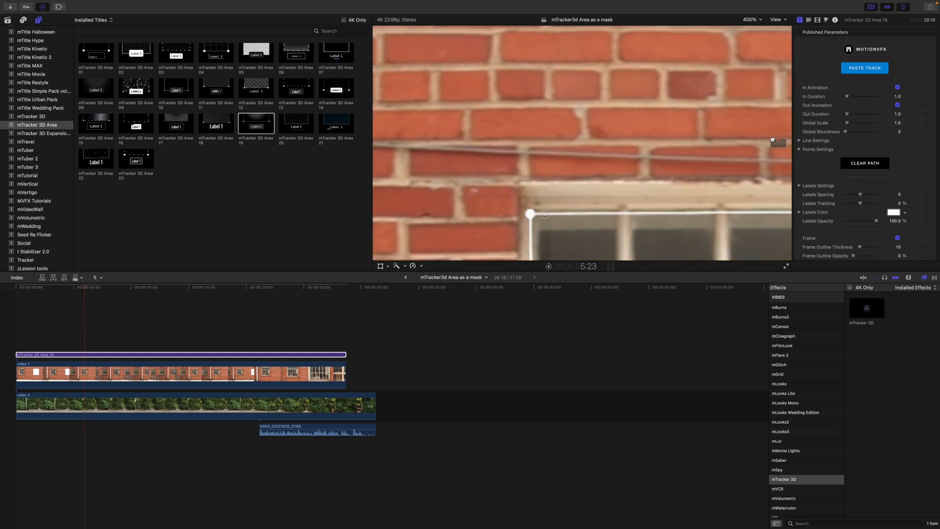
pyautogui.click(750, 19)
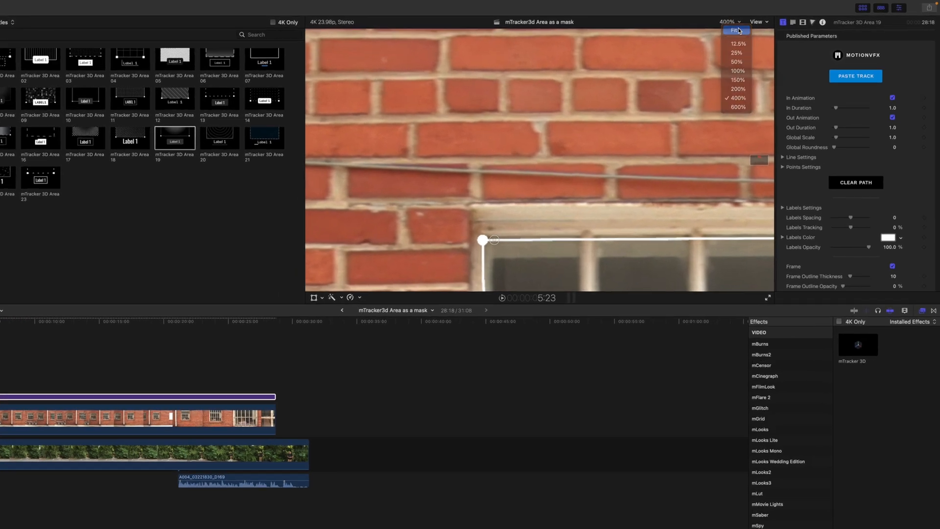
pyautogui.click(734, 30)
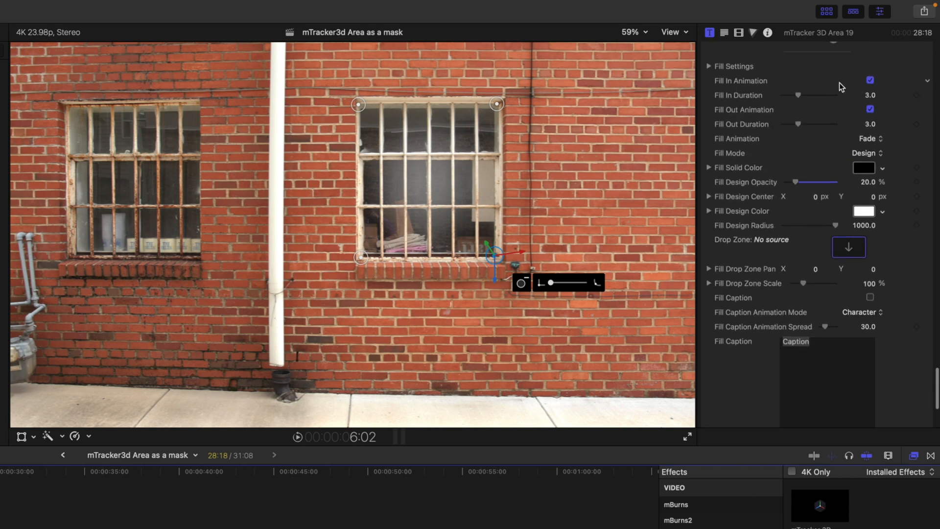
# - Turn off fill animations and set Area 19's fill to Solid at 100% opacity
pyautogui.click(870, 80)
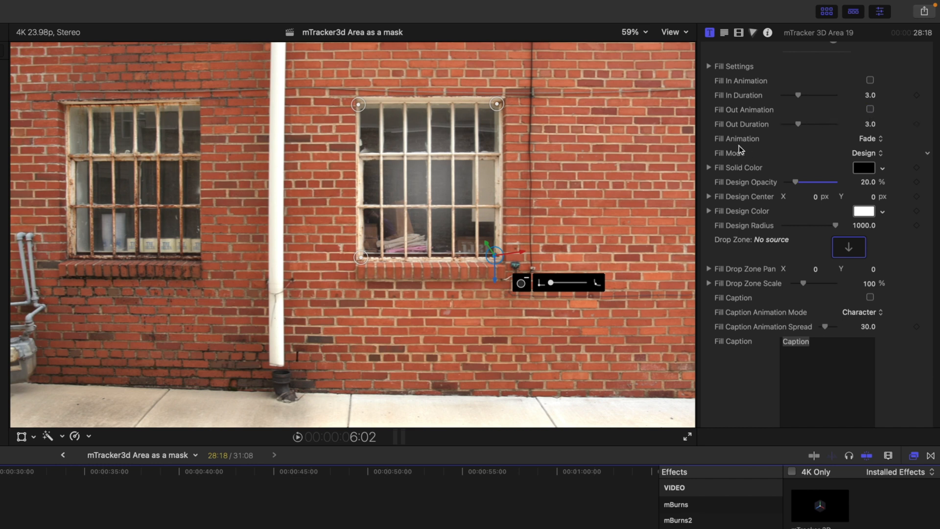
pyautogui.moveTo(857, 157)
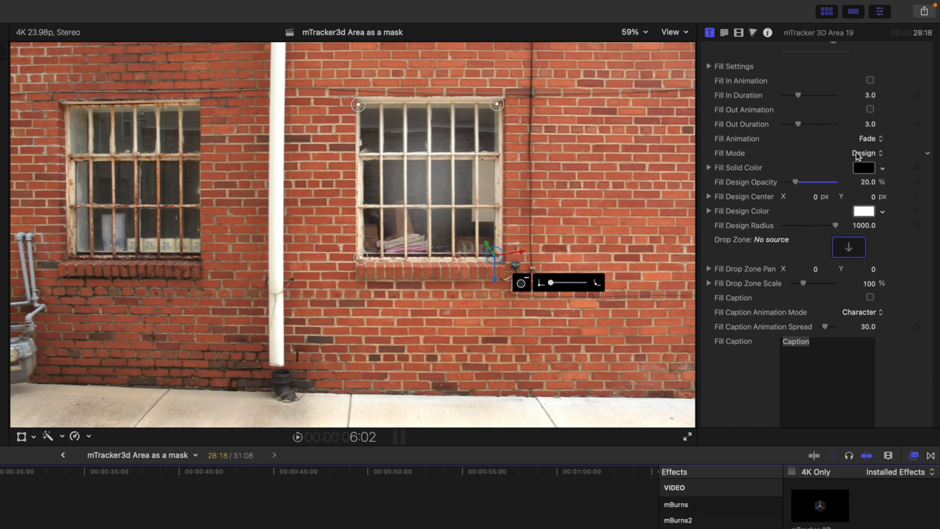
pyautogui.click(865, 153)
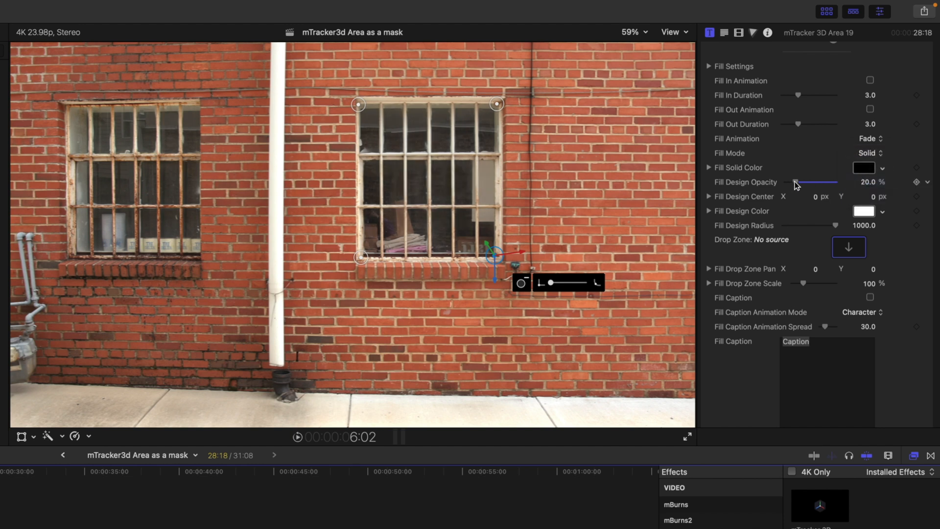
pyautogui.moveTo(796, 181); pyautogui.dragTo(834, 182)
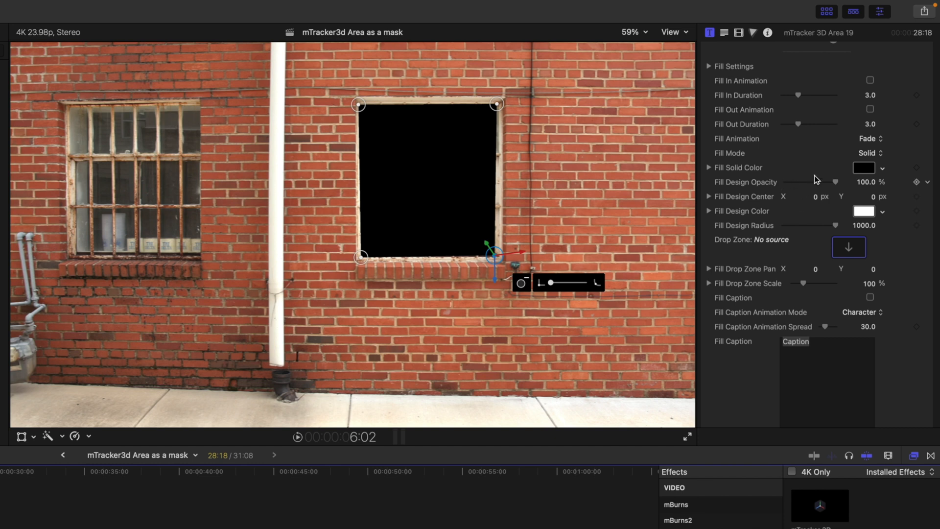
# - Change the solid fill colour to bright green using the Color Wheel
pyautogui.click(863, 167)
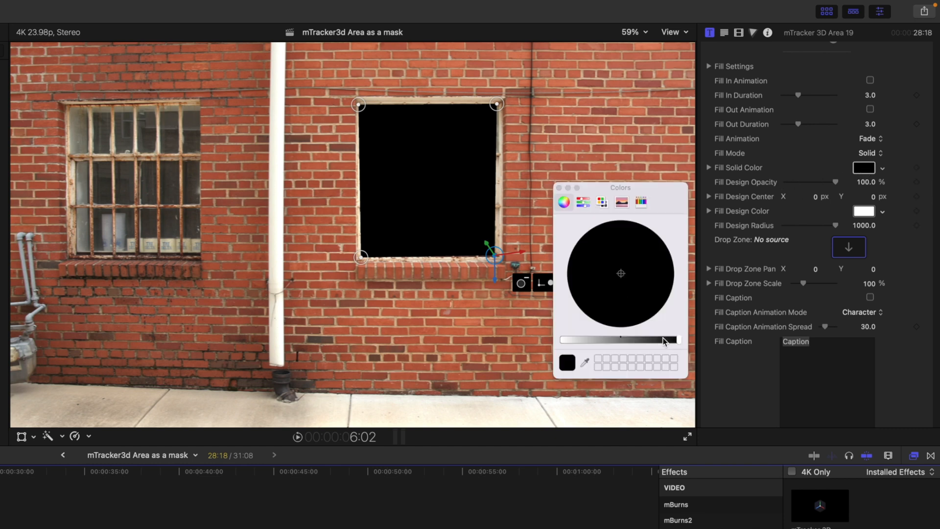
pyautogui.click(563, 201)
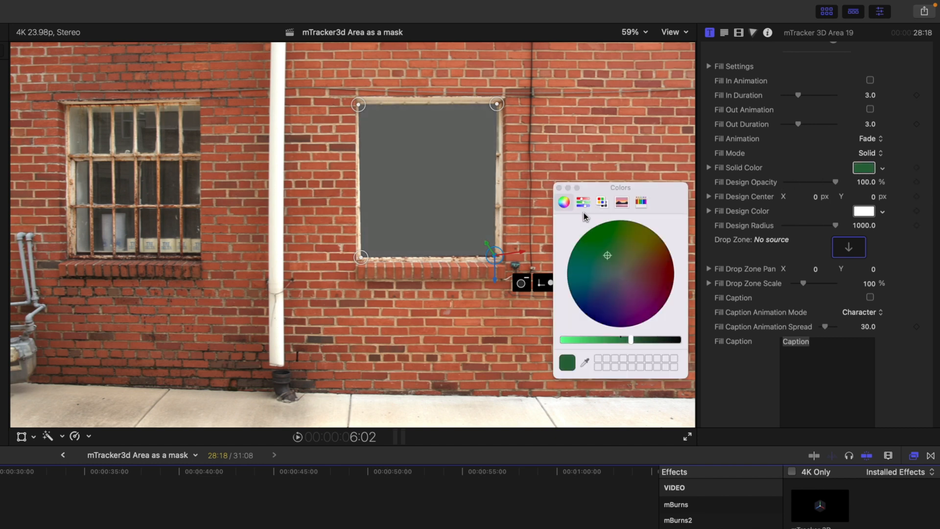
pyautogui.moveTo(630, 340); pyautogui.dragTo(596, 339)
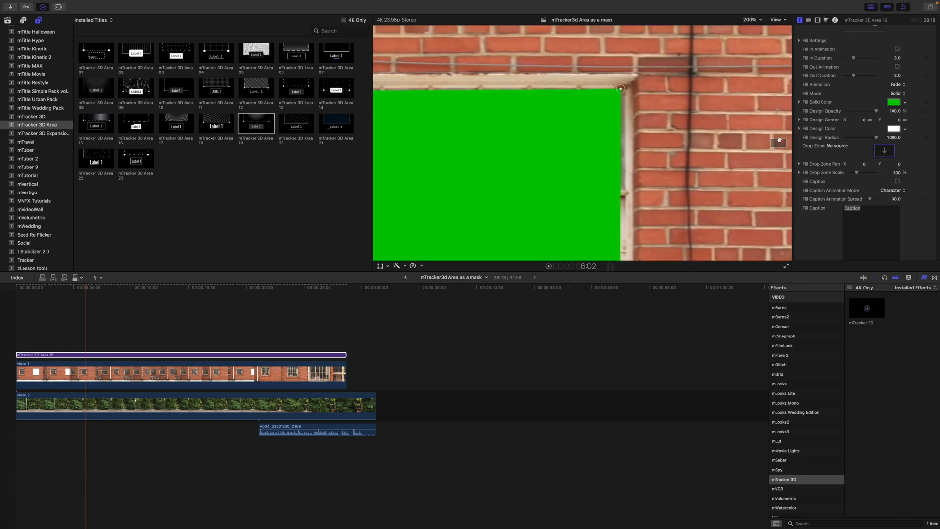
pyautogui.click(751, 19)
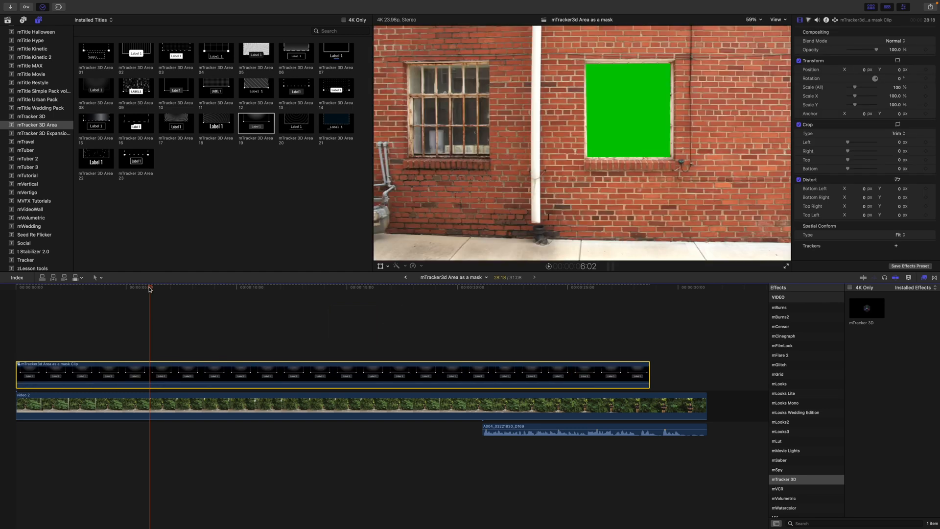
# - Combine the title and wall clip into the compound clip 'mTracker3d Area as a mask'
pyautogui.click(228, 288)
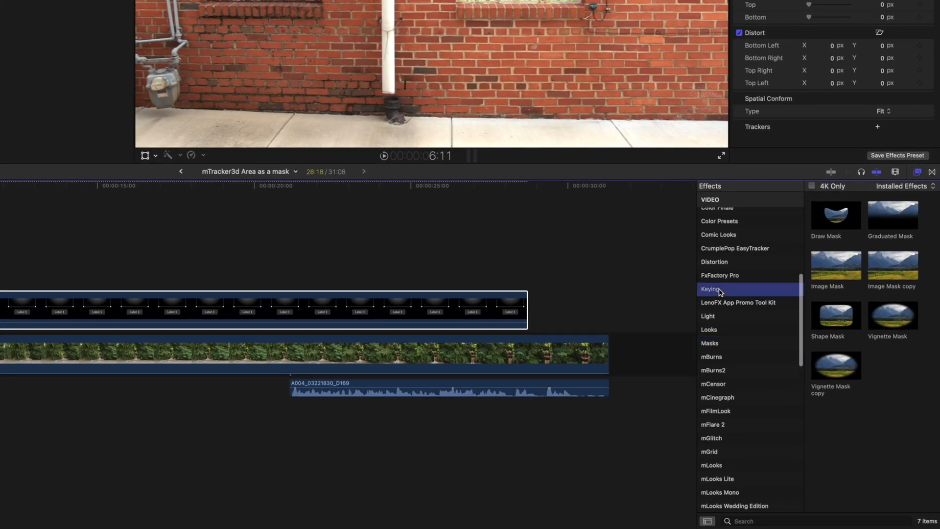
# - Apply the Keyer to the compound clip and scrub to check the foliage showing through
pyautogui.click(712, 290)
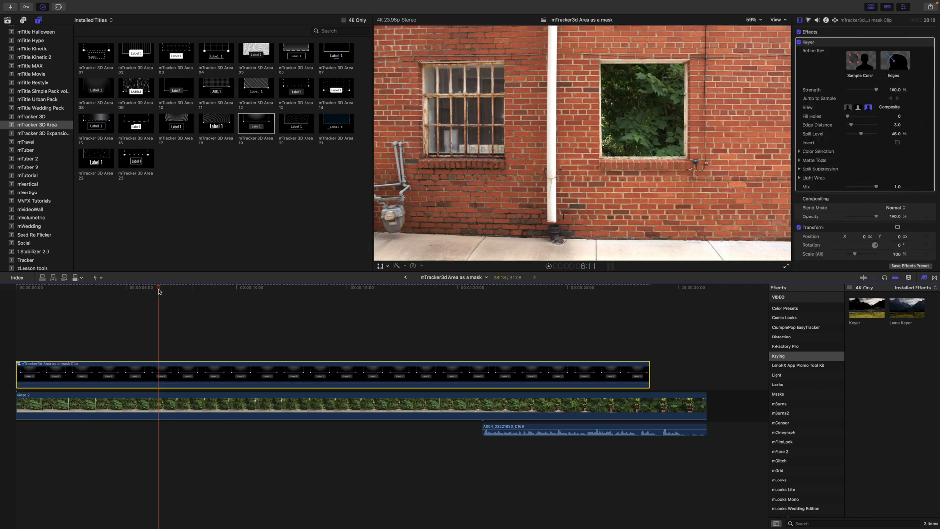
pyautogui.click(107, 291)
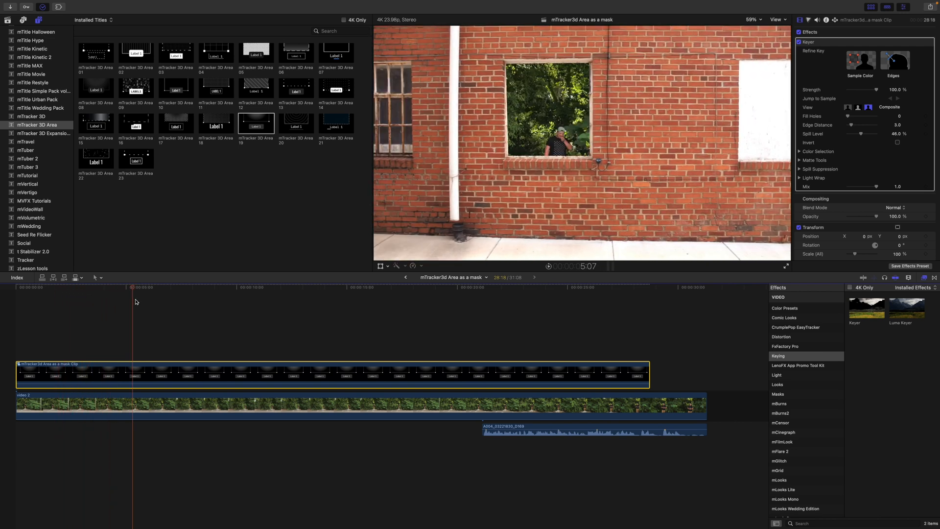
pyautogui.click(292, 288)
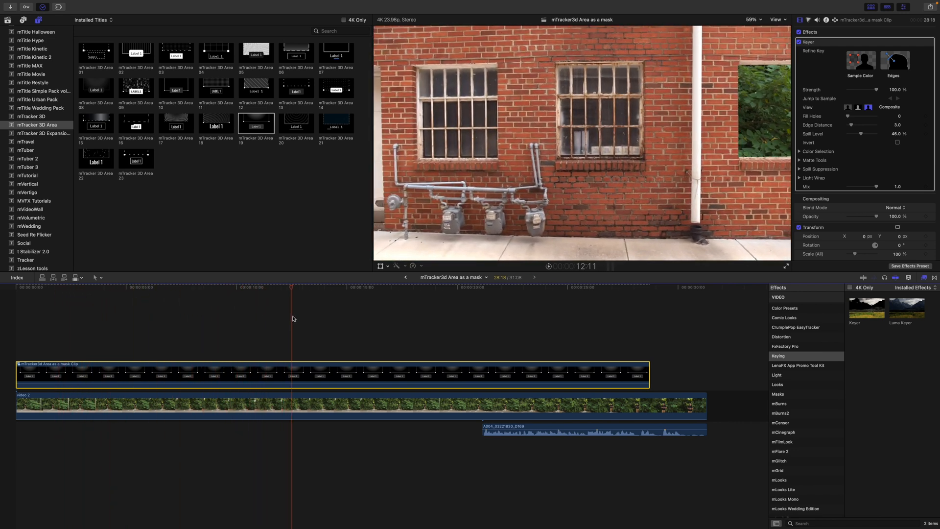
pyautogui.click(431, 288)
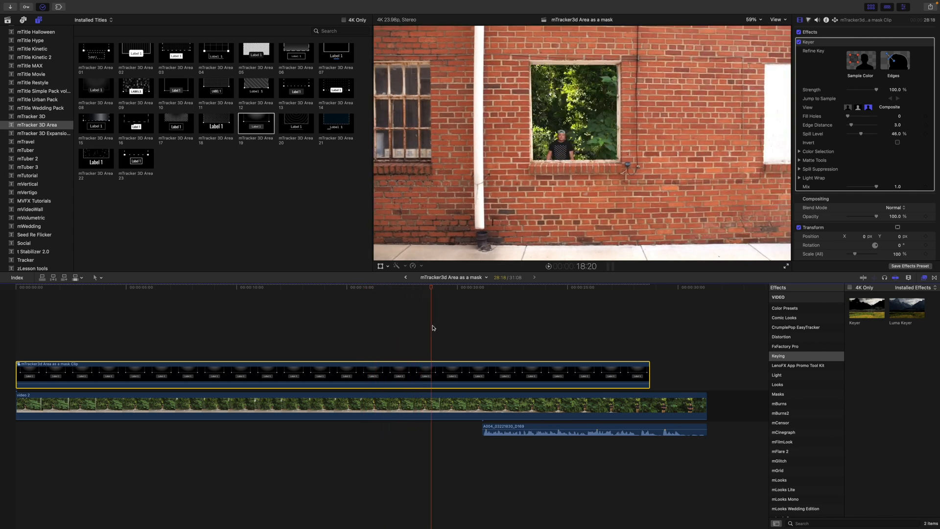